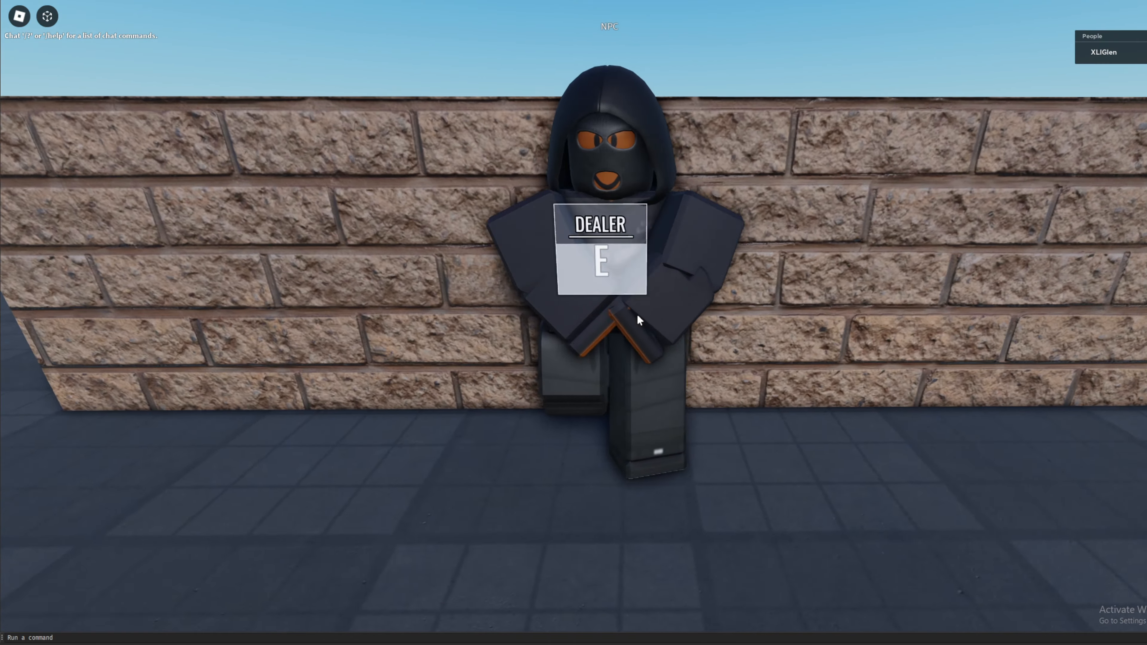
- Talk to the Dealer NPC with E so his greeting and two reply options appear
key("e")
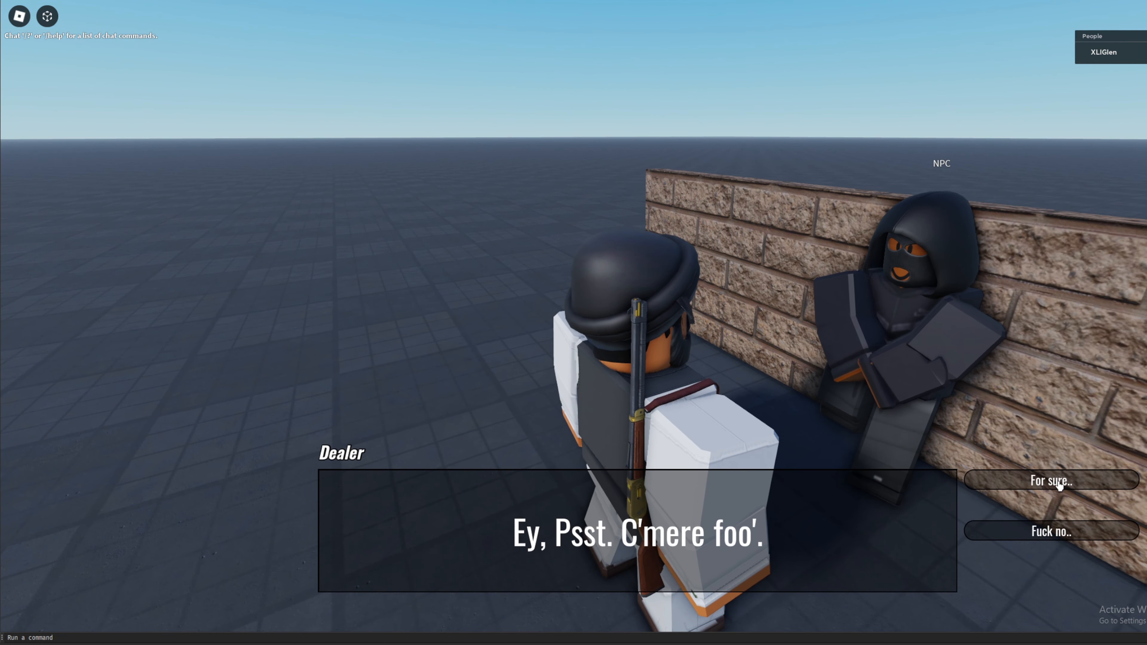
- Reply 'For sure..' then 'Aight bet, hand the phone over..', take the Nokia, and dismiss his parting line
left_click(1052, 480)
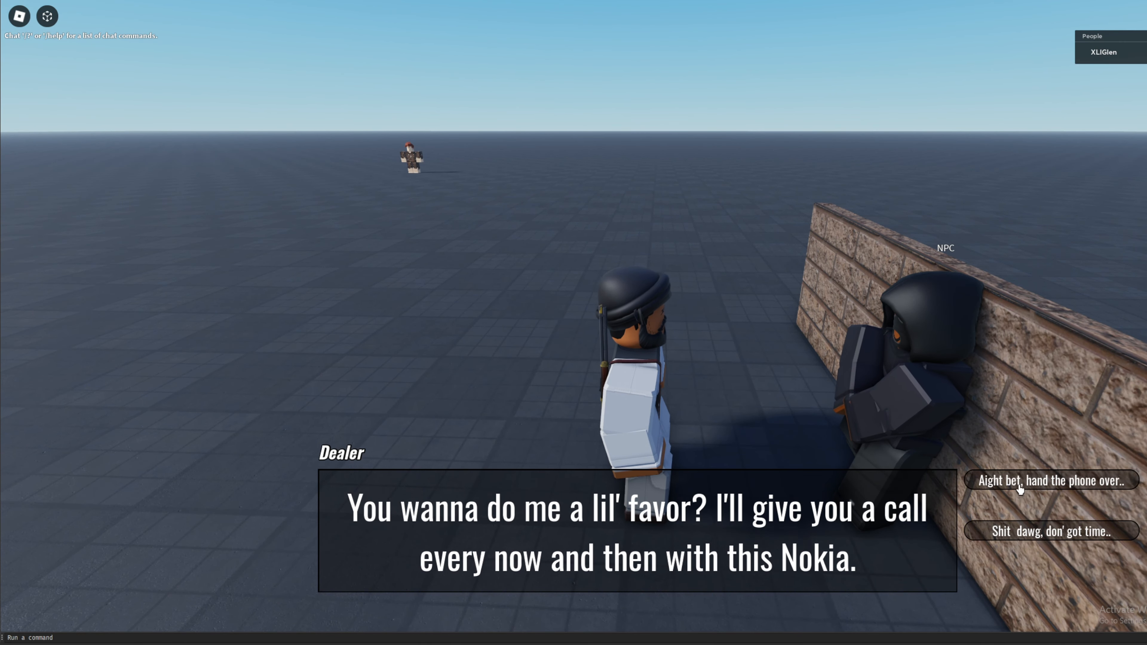
left_click(1052, 481)
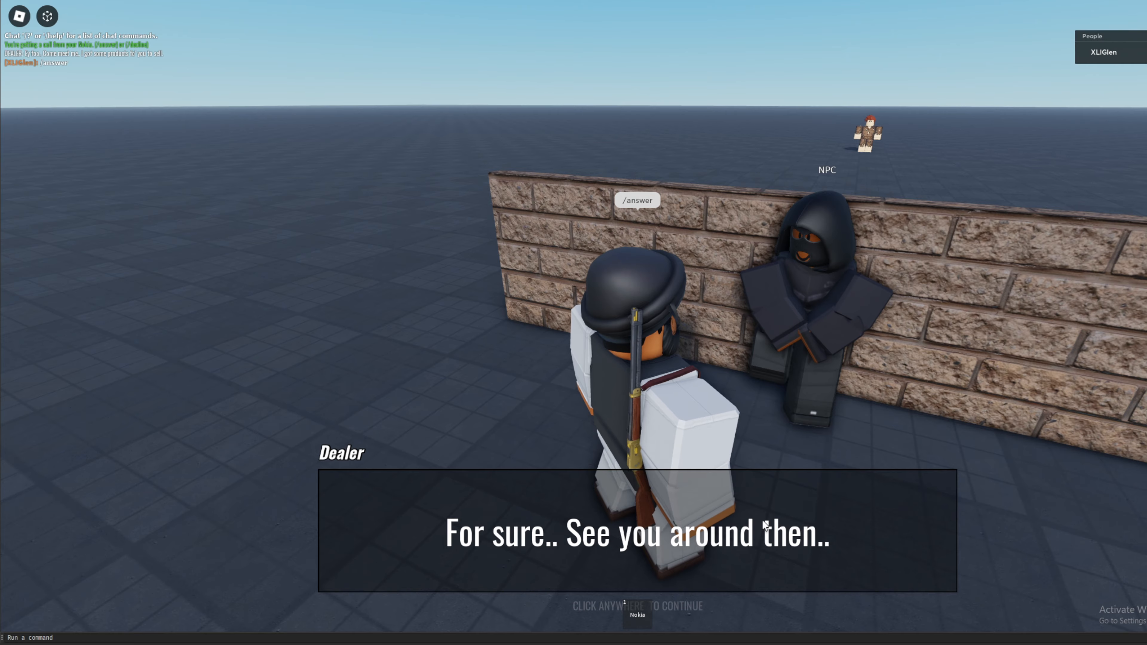
left_click(607, 527)
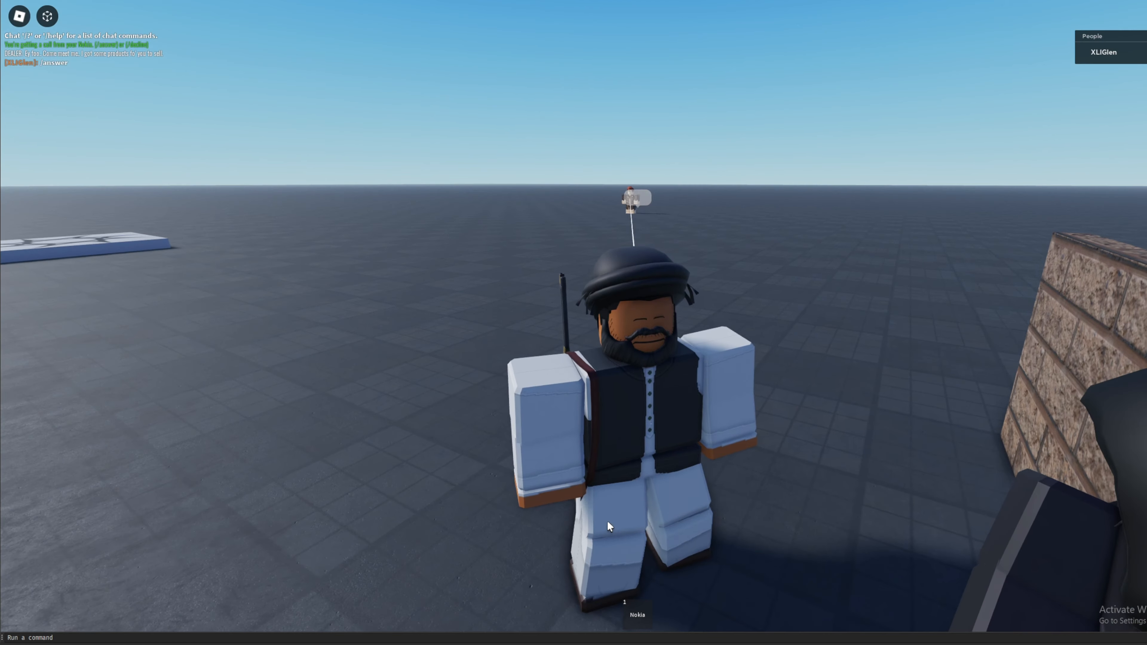